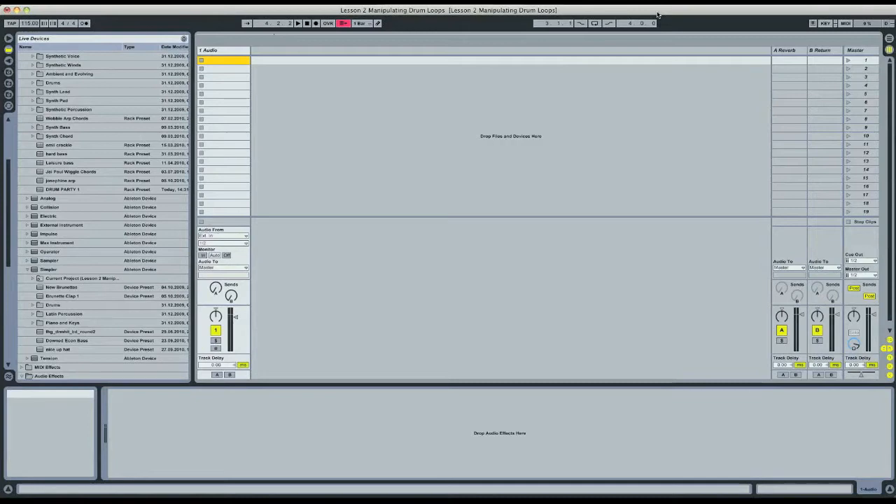
pyautogui.moveTo(659, 8)
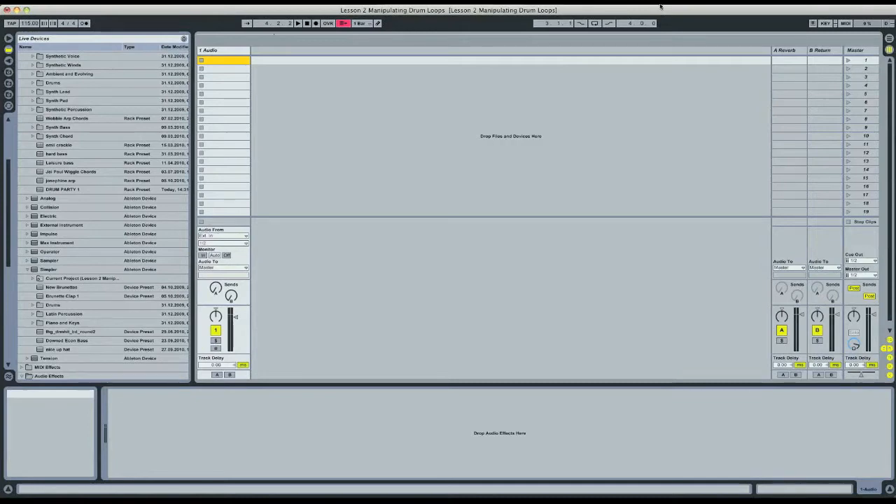
# Load 115_drumbeat1.wav from the Platinum Loops folder into the 1 Audio track's first clip slot.
pyautogui.press('cmd+tab')
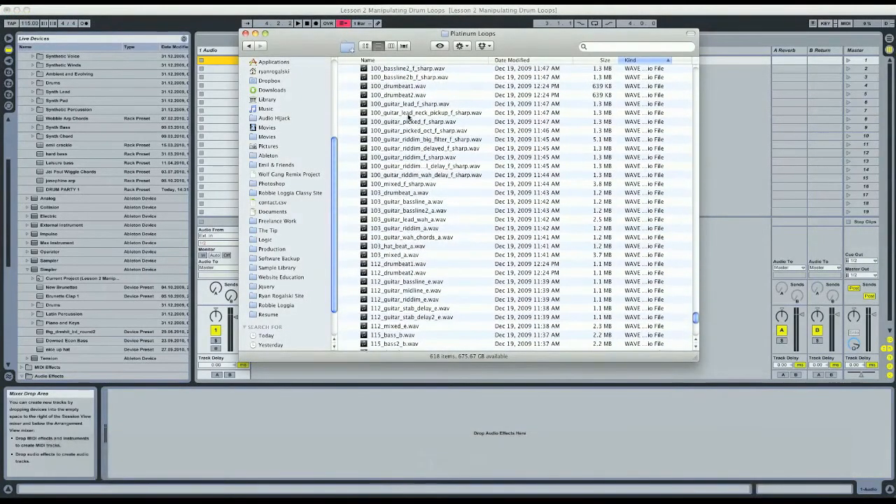
pyautogui.scroll(-3)
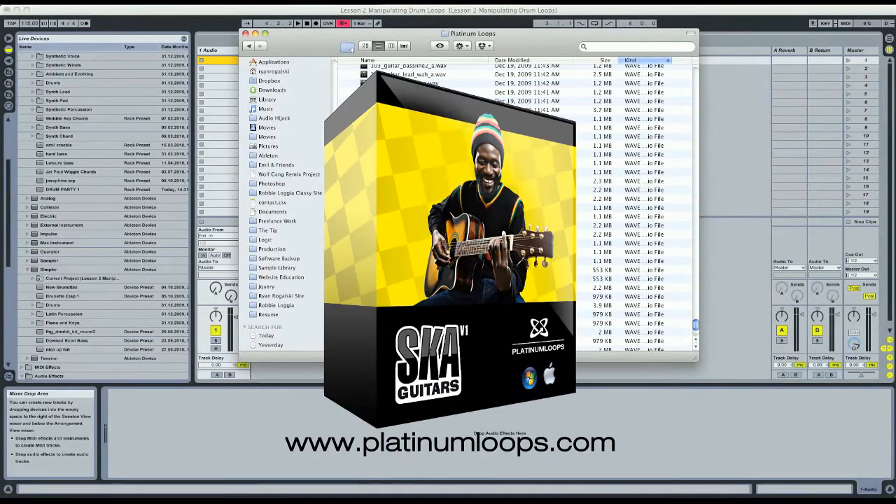
pyautogui.click(633, 208)
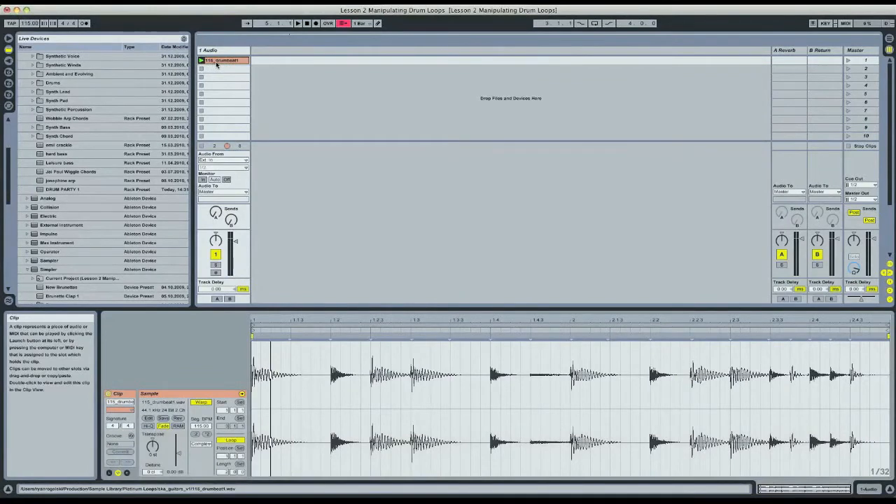
# Slice the drumbeat clip to a new MIDI track at 1/8 notes with the Built-in preset.
pyautogui.rightClick(224, 64)
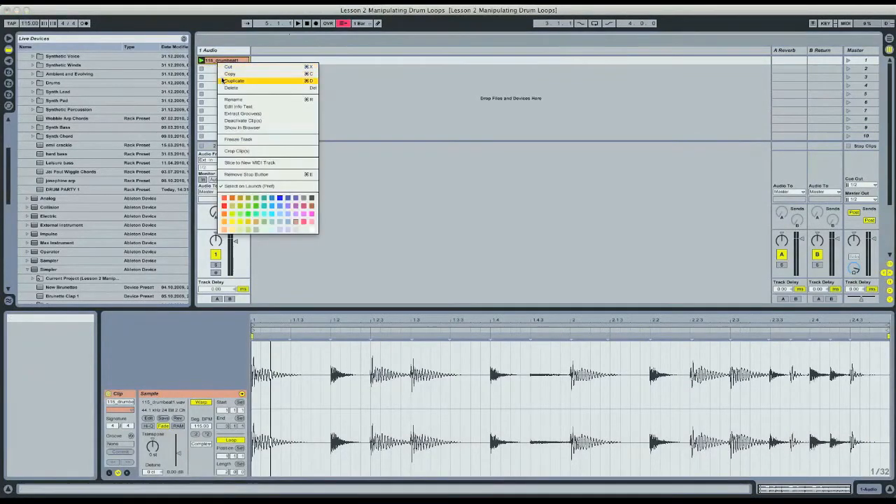
pyautogui.moveTo(250, 163)
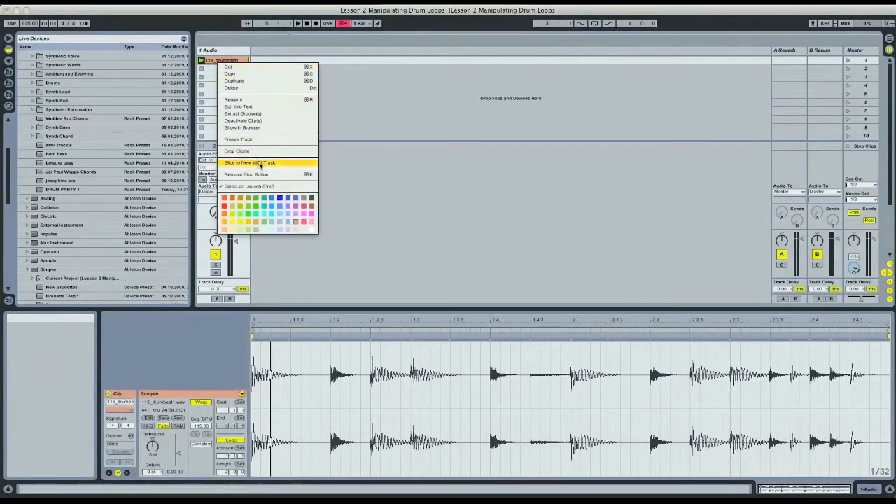
pyautogui.click(259, 162)
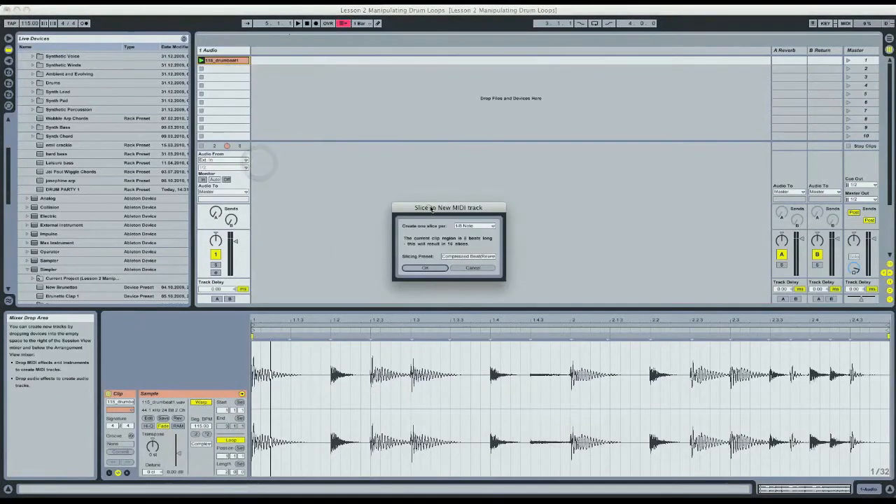
pyautogui.moveTo(451, 208); pyautogui.dragTo(418, 105)
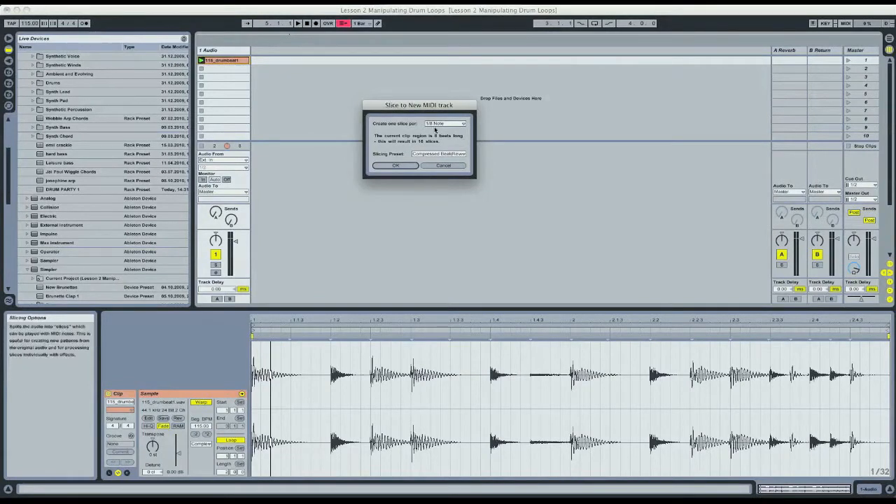
pyautogui.click(461, 123)
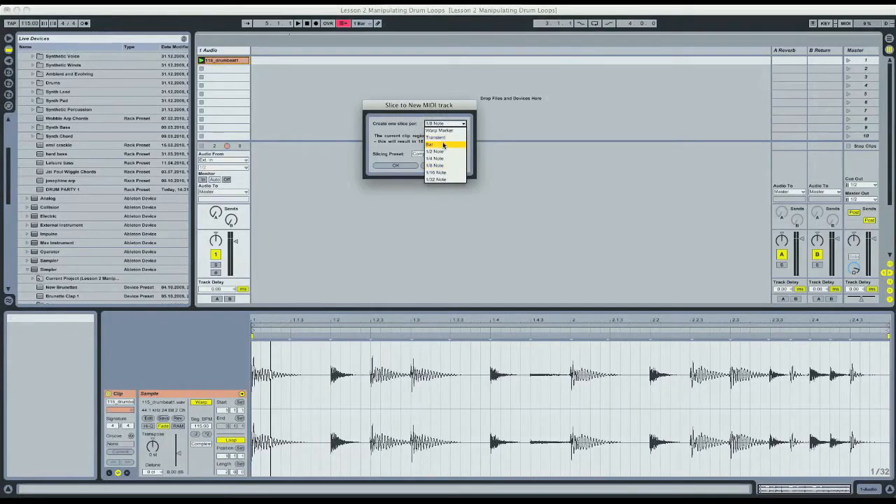
pyautogui.moveTo(440, 165)
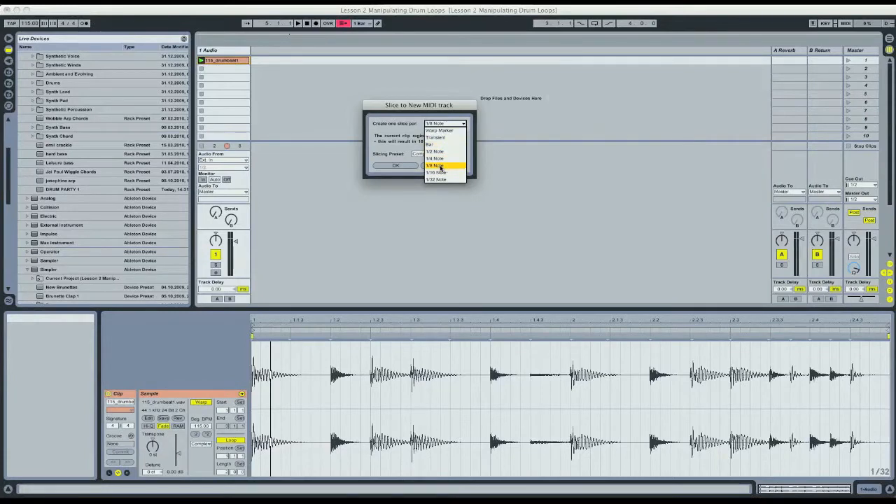
pyautogui.click(438, 179)
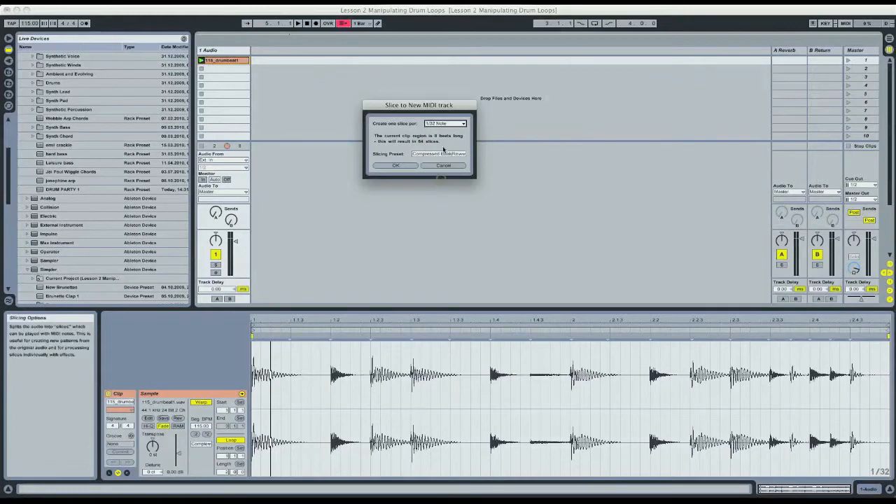
pyautogui.click(461, 124)
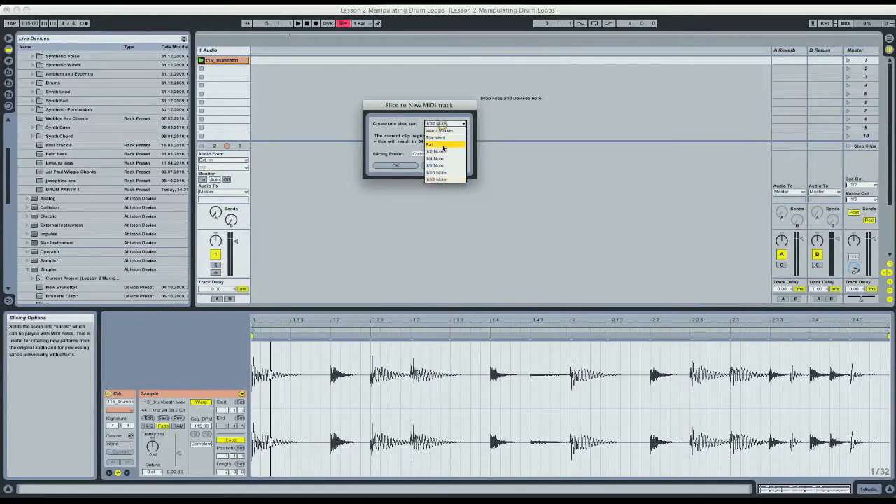
pyautogui.click(434, 150)
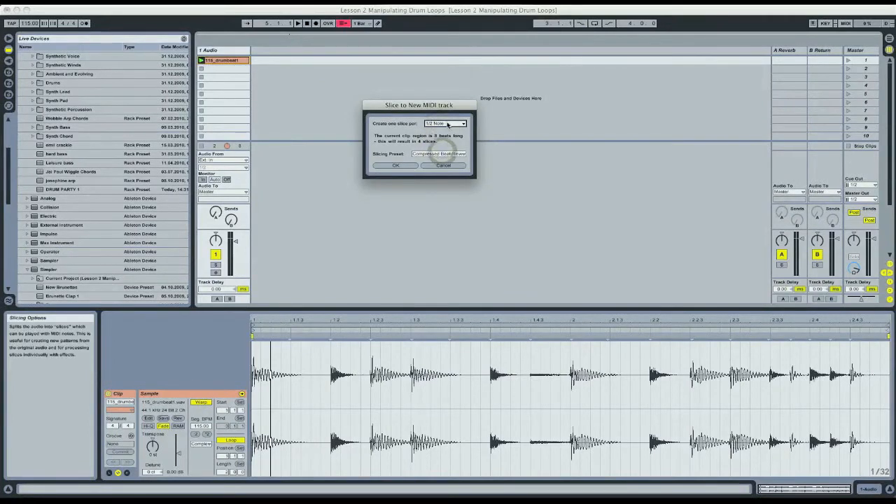
pyautogui.click(443, 123)
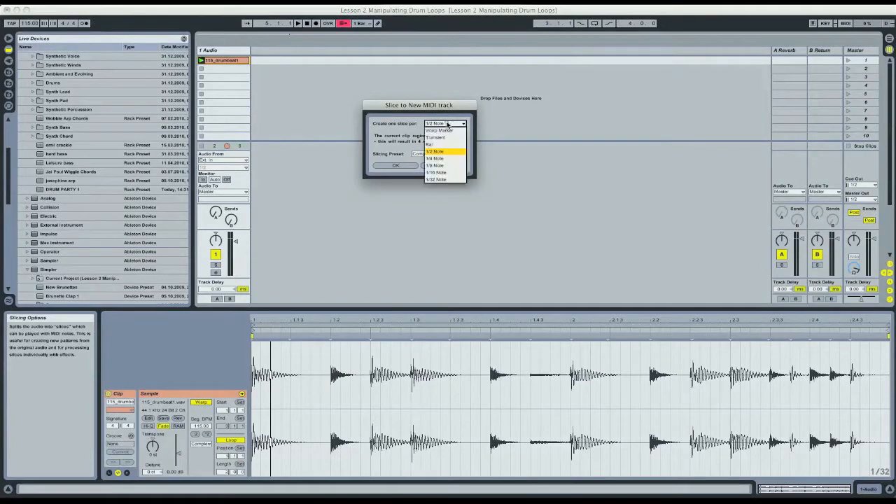
pyautogui.click(438, 165)
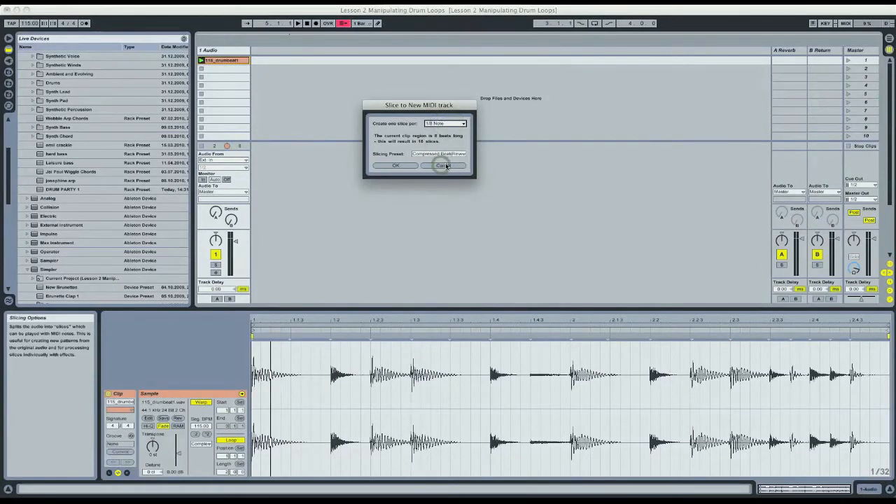
pyautogui.click(441, 154)
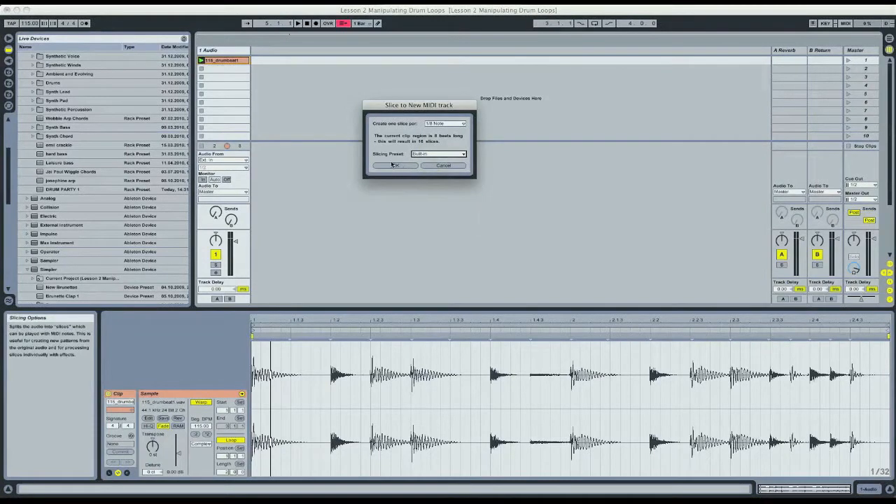
pyautogui.click(392, 165)
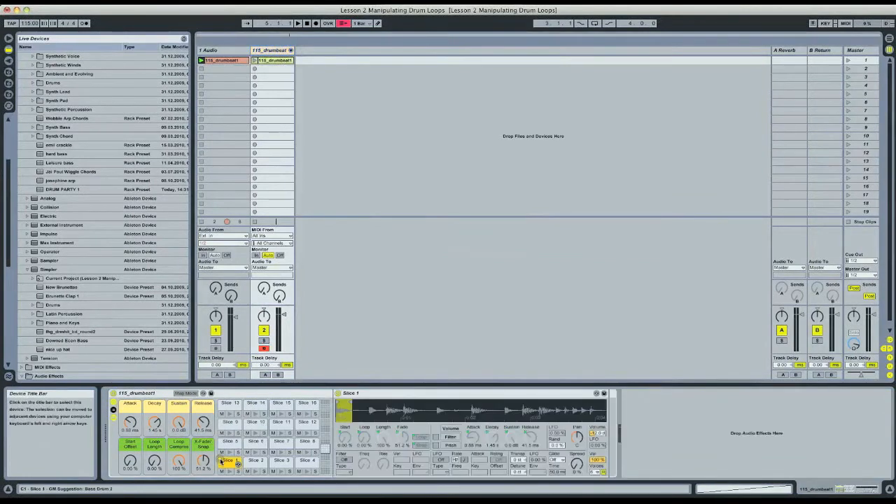
# Audition Drum Rack slices 1 and 2, then open the sliced clip's notes for editing.
pyautogui.click(228, 461)
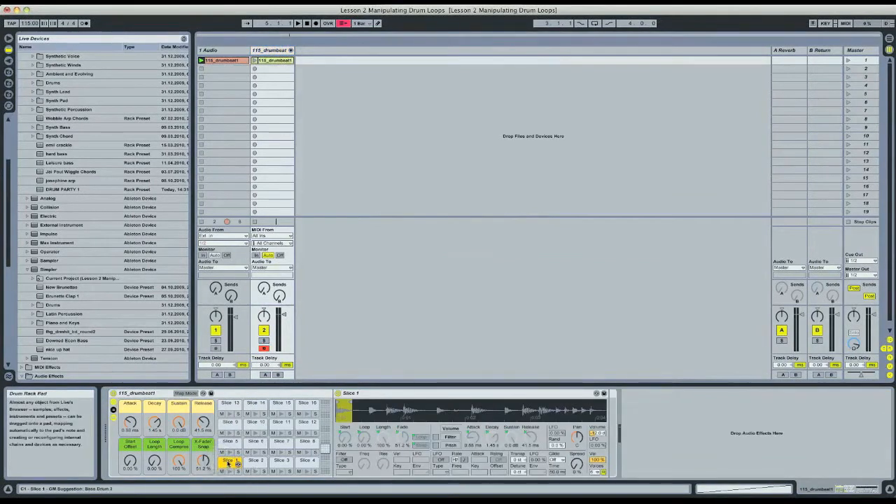
pyautogui.click(258, 459)
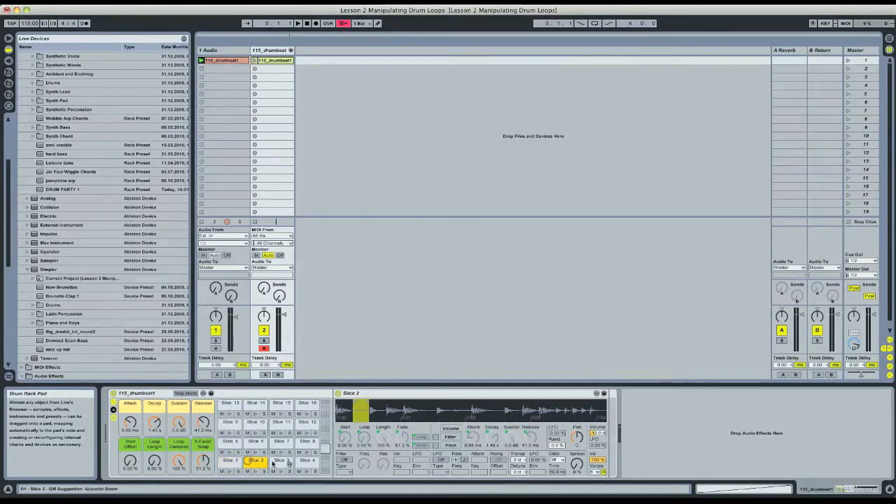
pyautogui.click(229, 459)
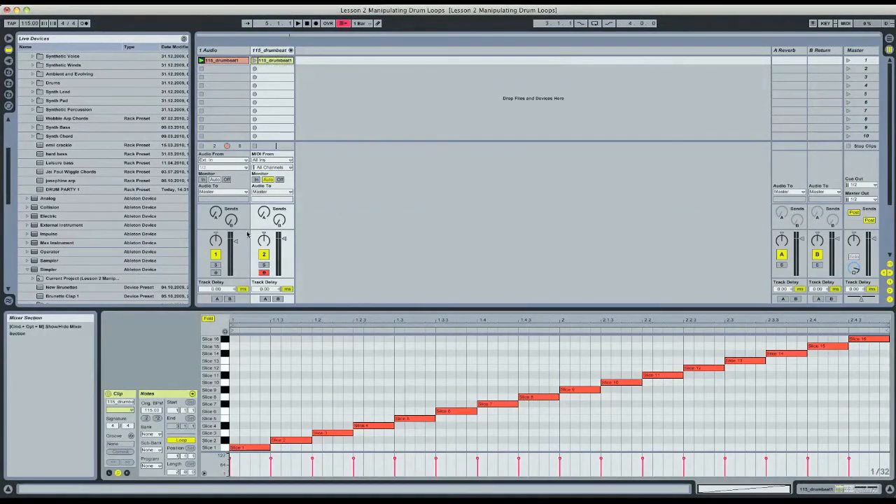
pyautogui.click(256, 60)
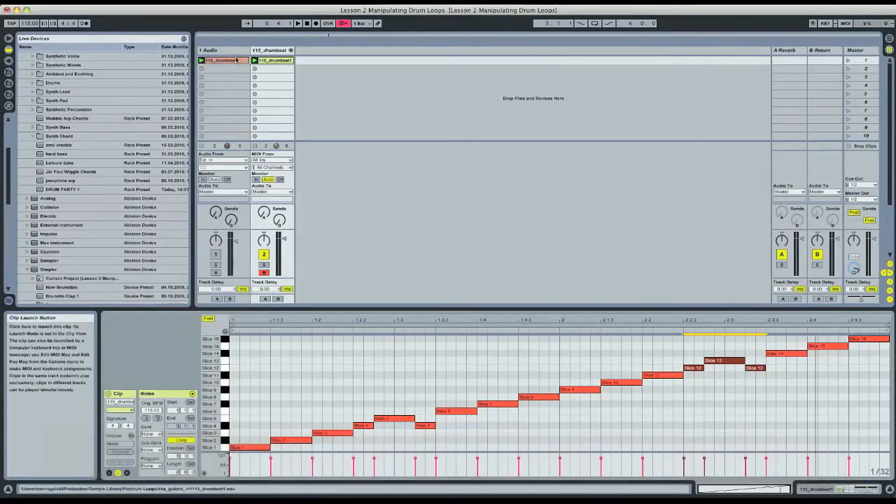
# Slice the original 115_drumbeat1 audio clip again, using the Compressed Beat/Reverb slicing preset.
pyautogui.click(221, 63)
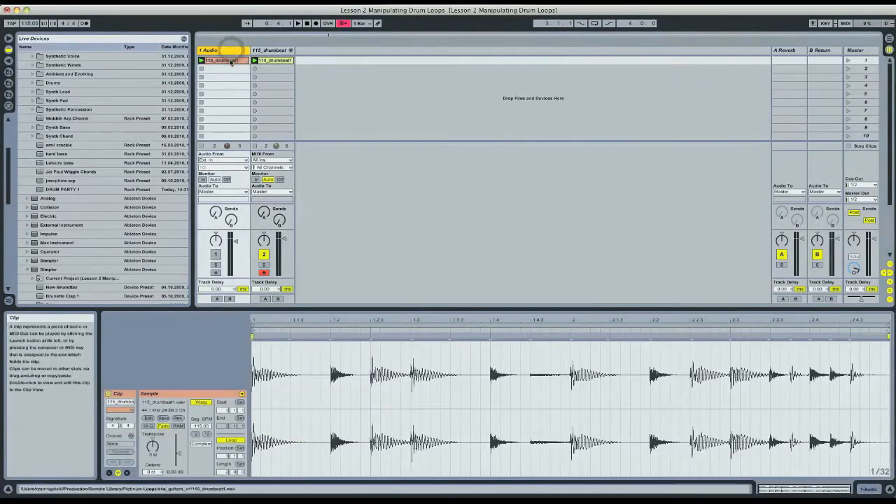
pyautogui.rightClick(222, 61)
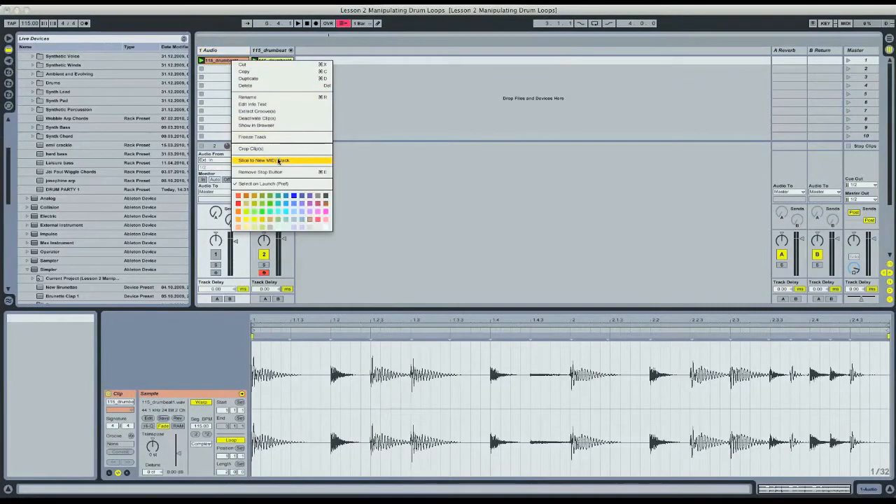
pyautogui.click(266, 159)
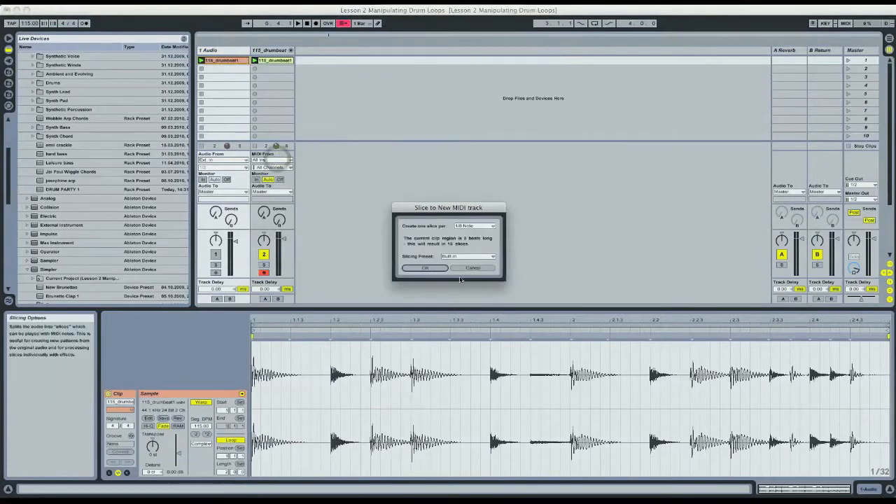
pyautogui.click(469, 256)
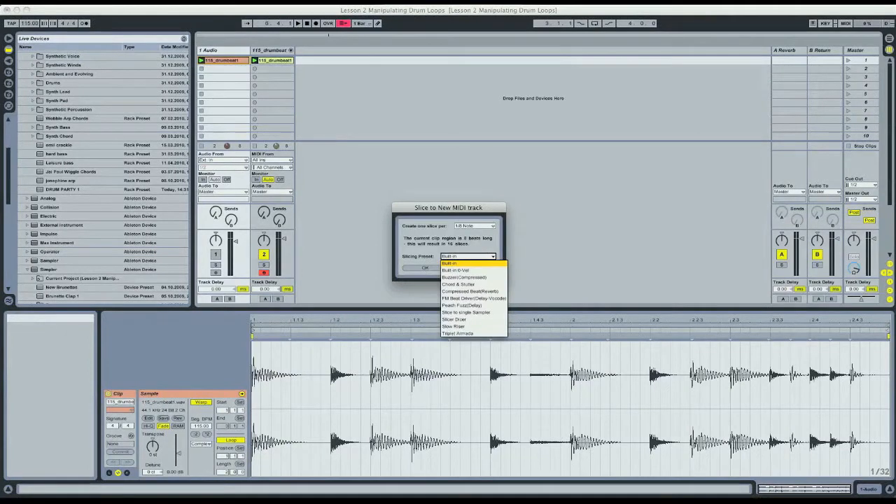
pyautogui.moveTo(464, 277)
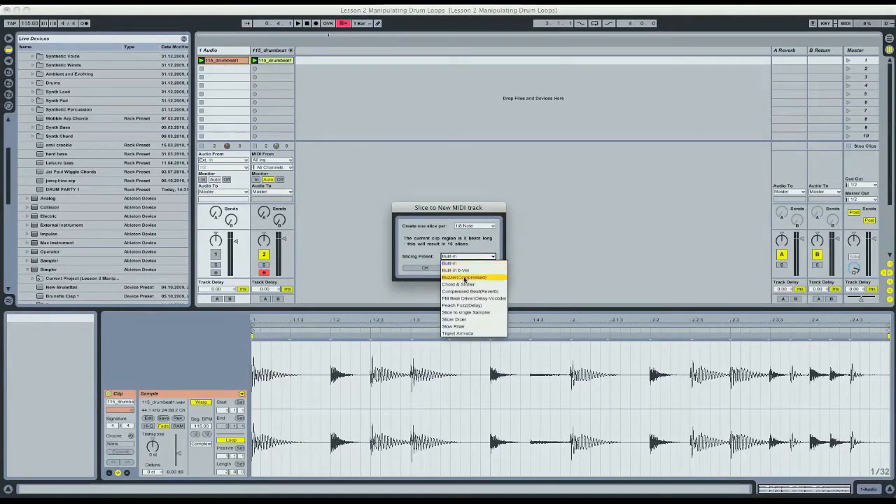
pyautogui.click(469, 291)
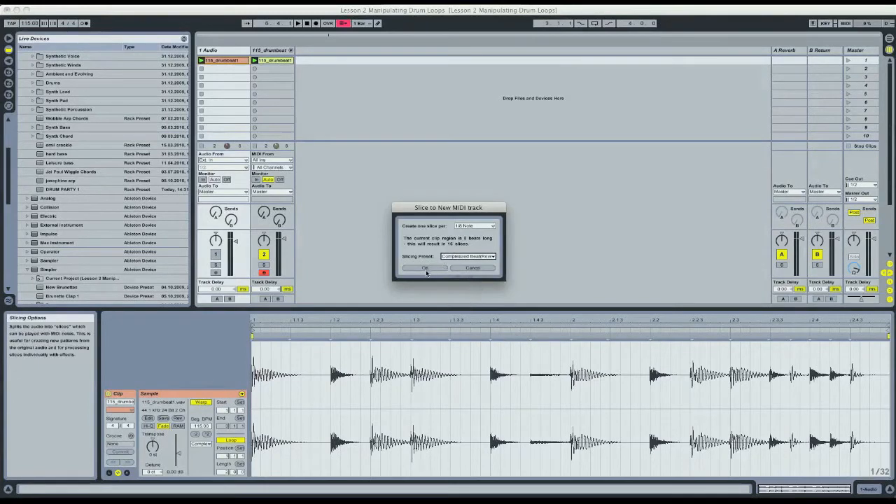
pyautogui.click(425, 267)
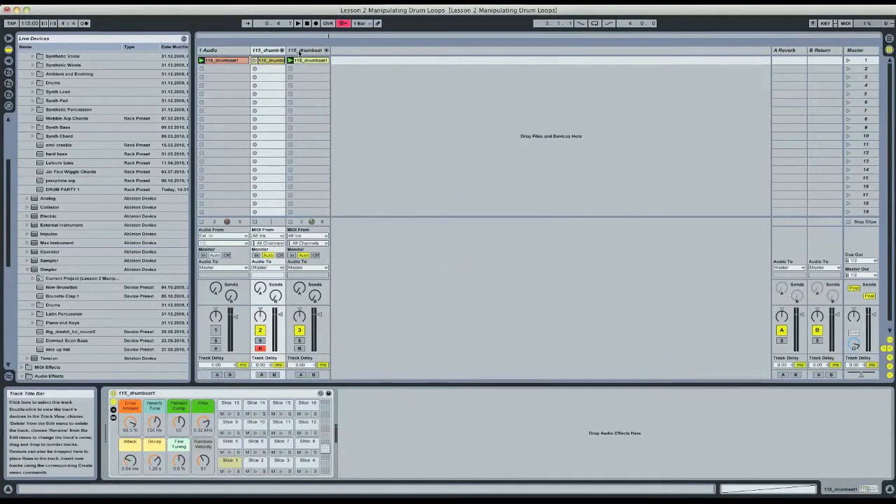
# View track 2's edited clip notes and its Drum Rack, then launch the clip.
pyautogui.doubleClick(301, 61)
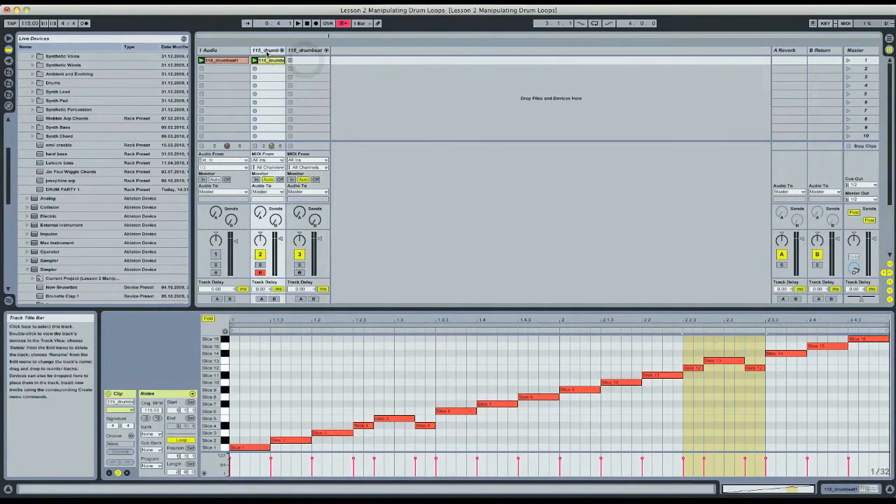
pyautogui.click(268, 50)
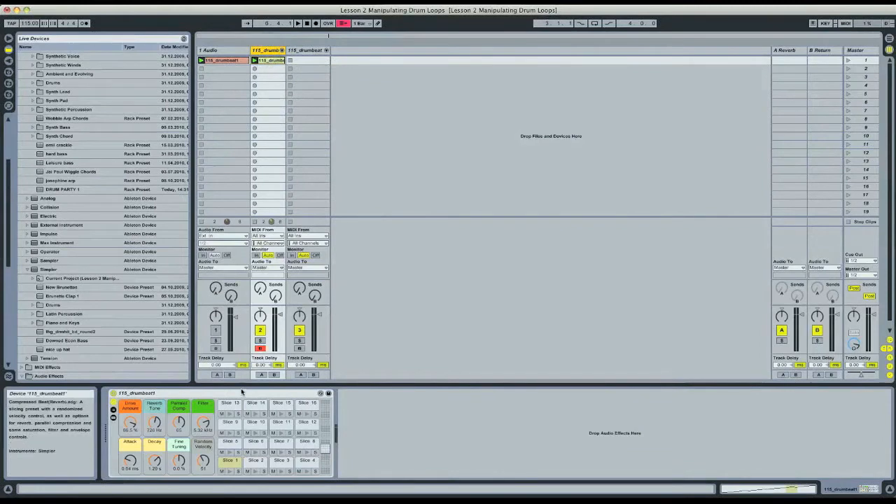
pyautogui.doubleClick(272, 63)
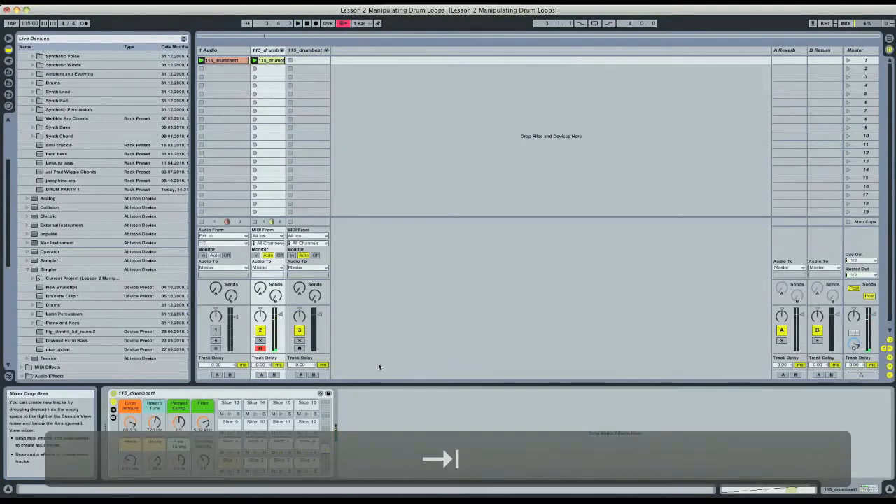
pyautogui.click(238, 393)
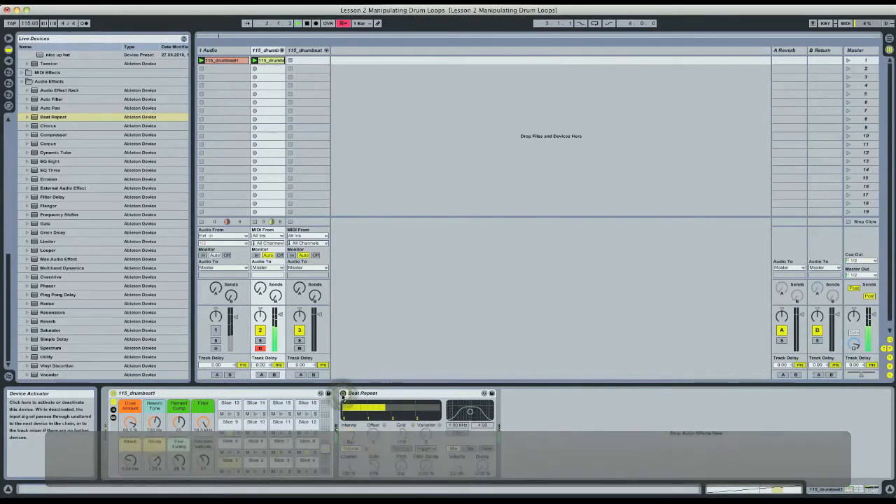
# Toggle the Beat Repeat device on the second drumbeat track.
pyautogui.click(338, 393)
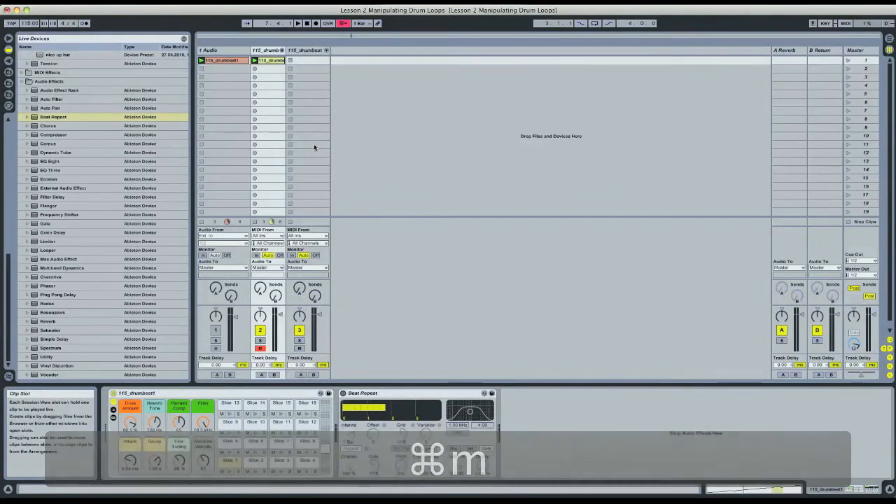
# Toggle MIDI Map Mode and set Beat Repeat's output mode to Mix.
pyautogui.click(297, 22)
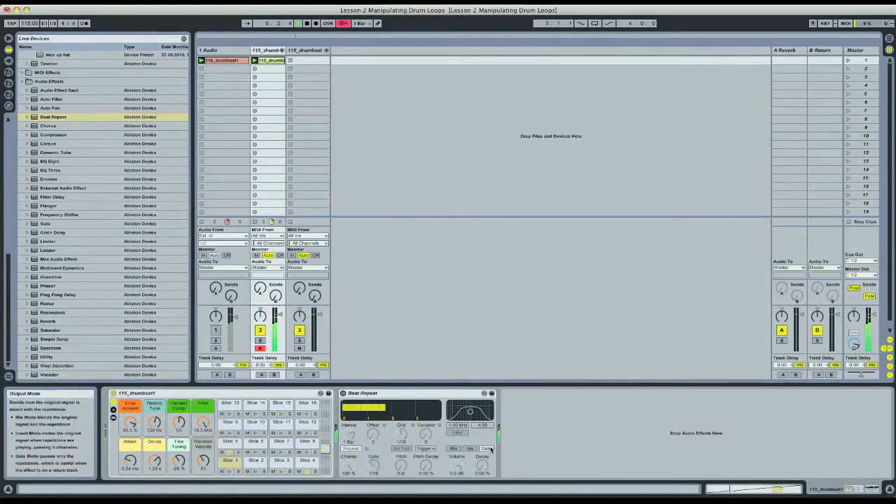
pyautogui.click(452, 448)
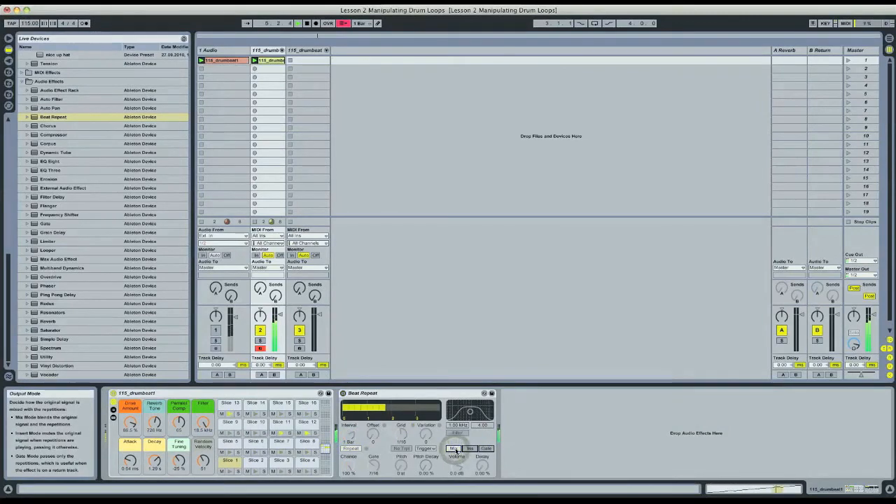